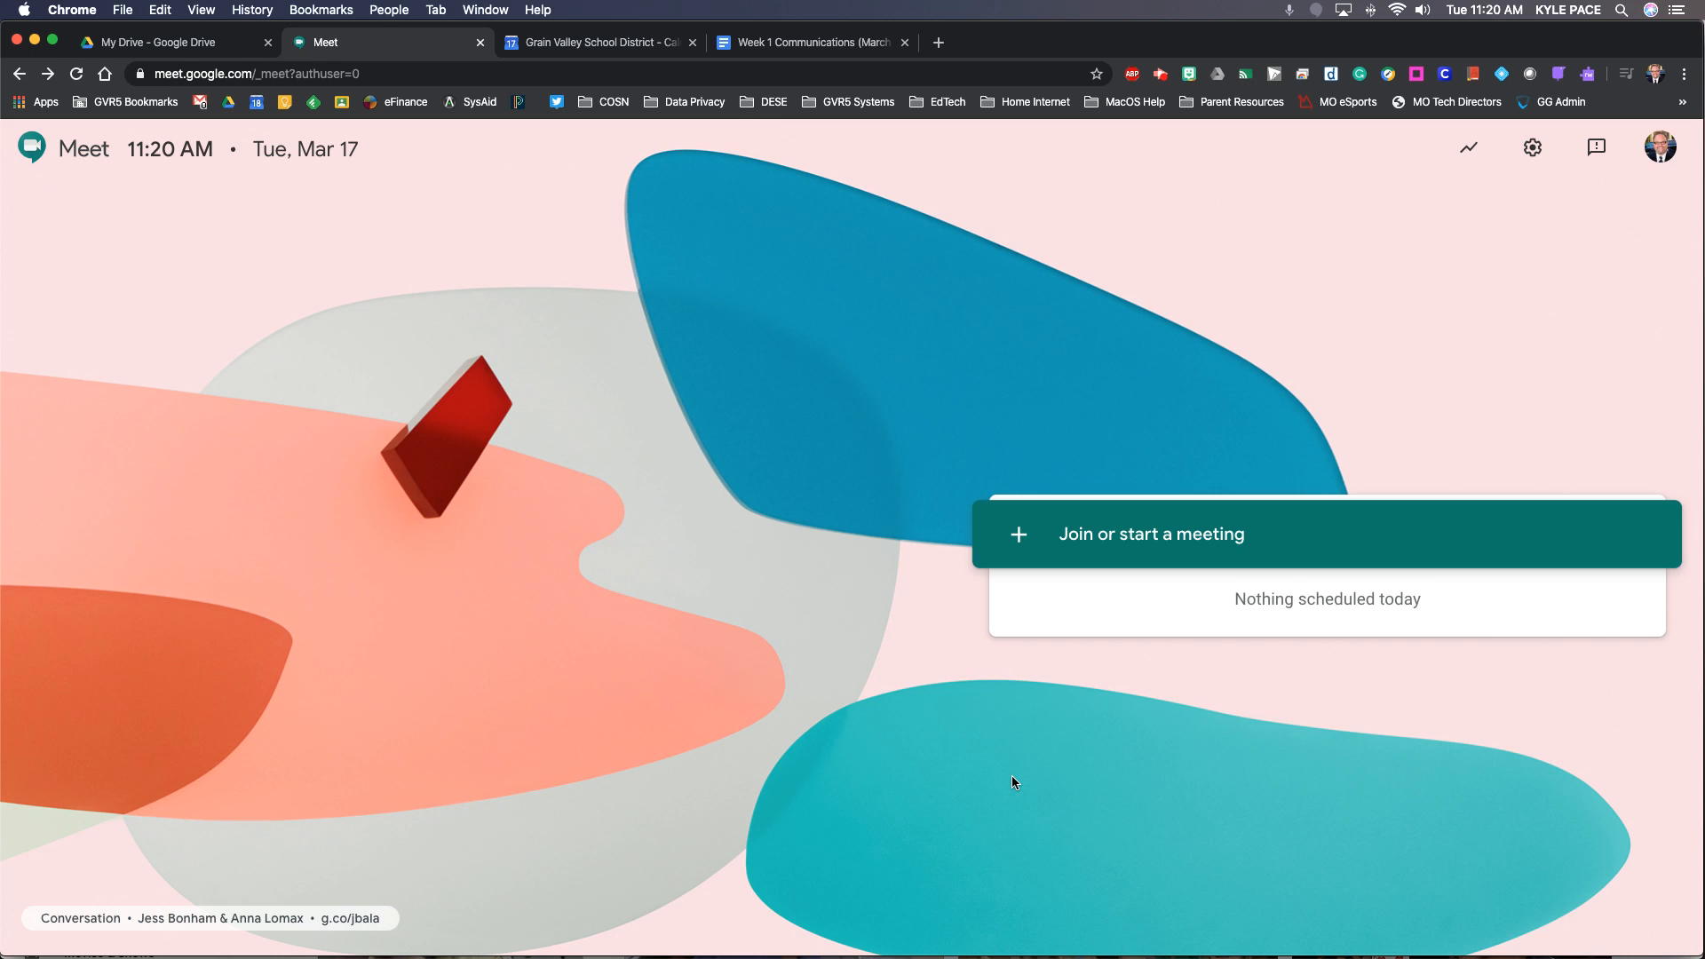
mouse_move(599, 65)
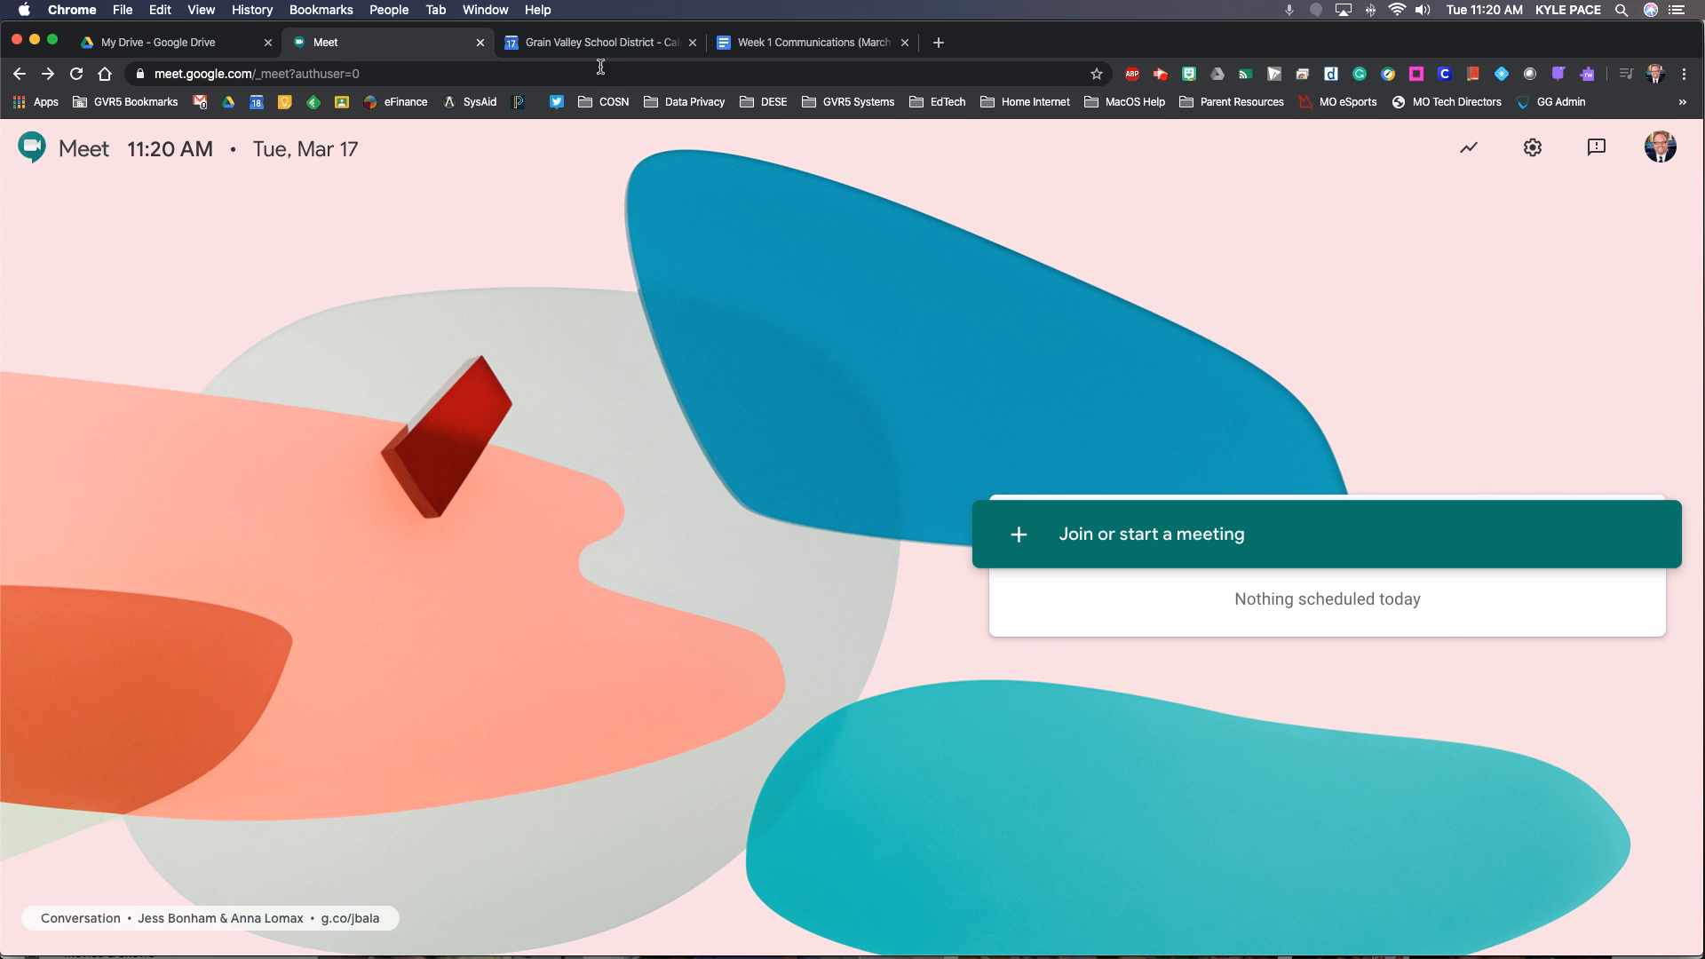
Open the school district calendar and attach Hangouts Meet conferencing to the March 17 Department Meeting
click(596, 43)
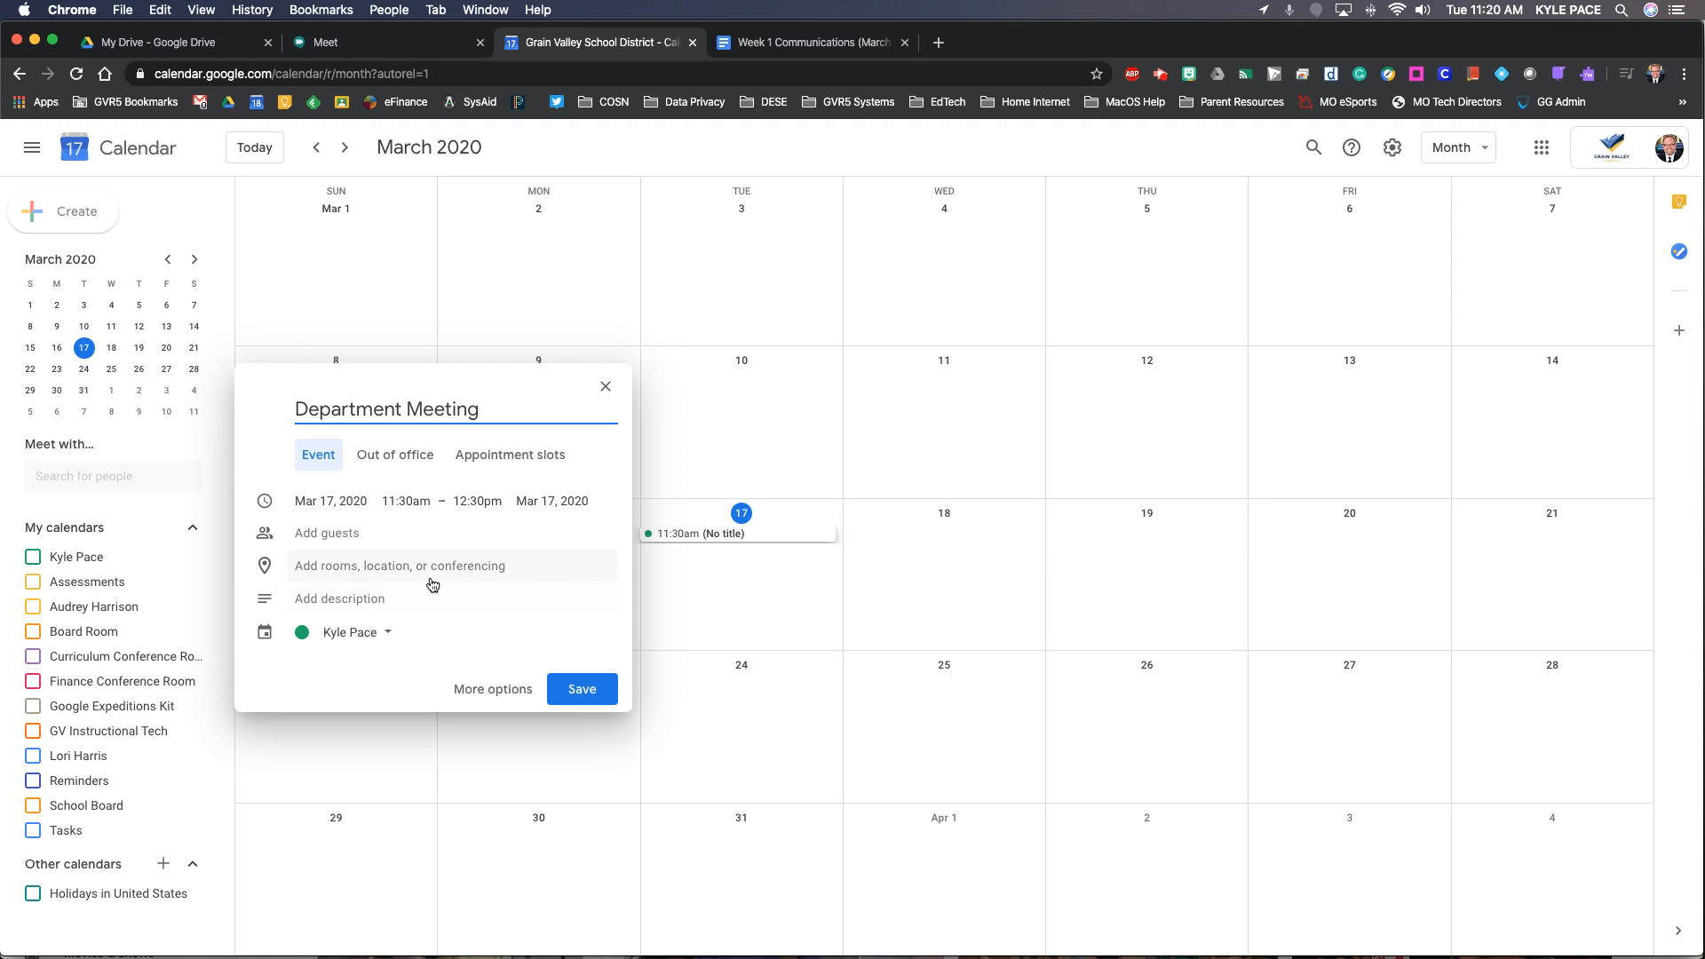
click(399, 566)
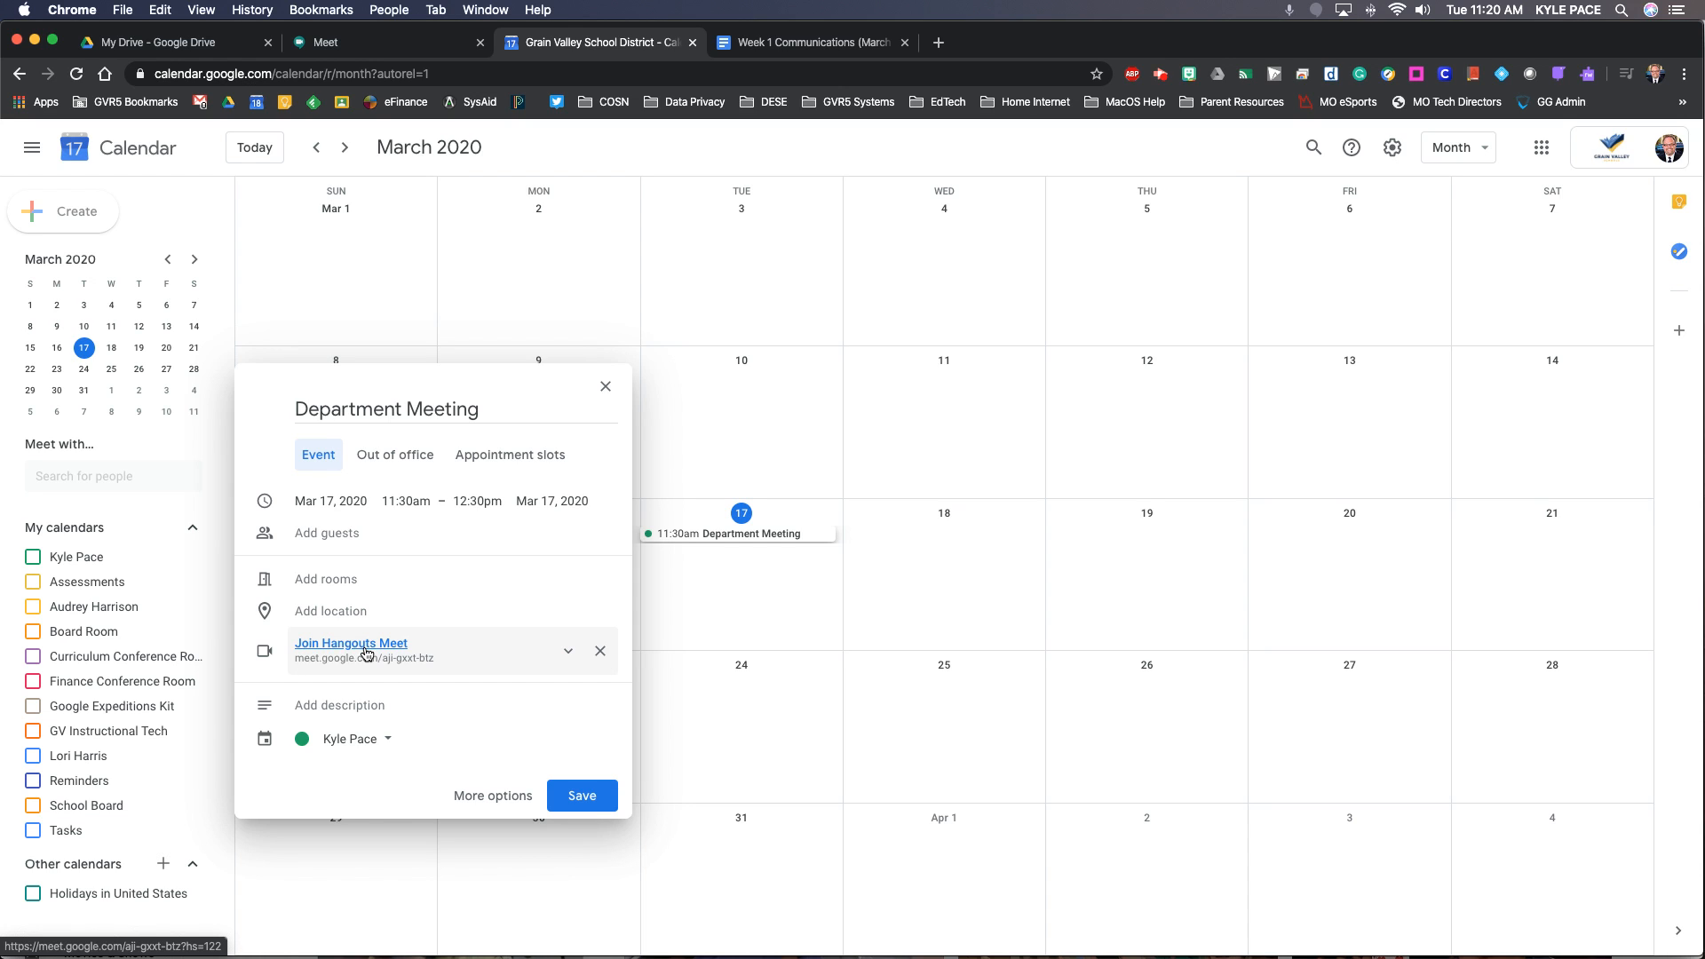
Expand the Hangouts Meet entry to show the meeting ID, dial-in number and PIN
click(567, 650)
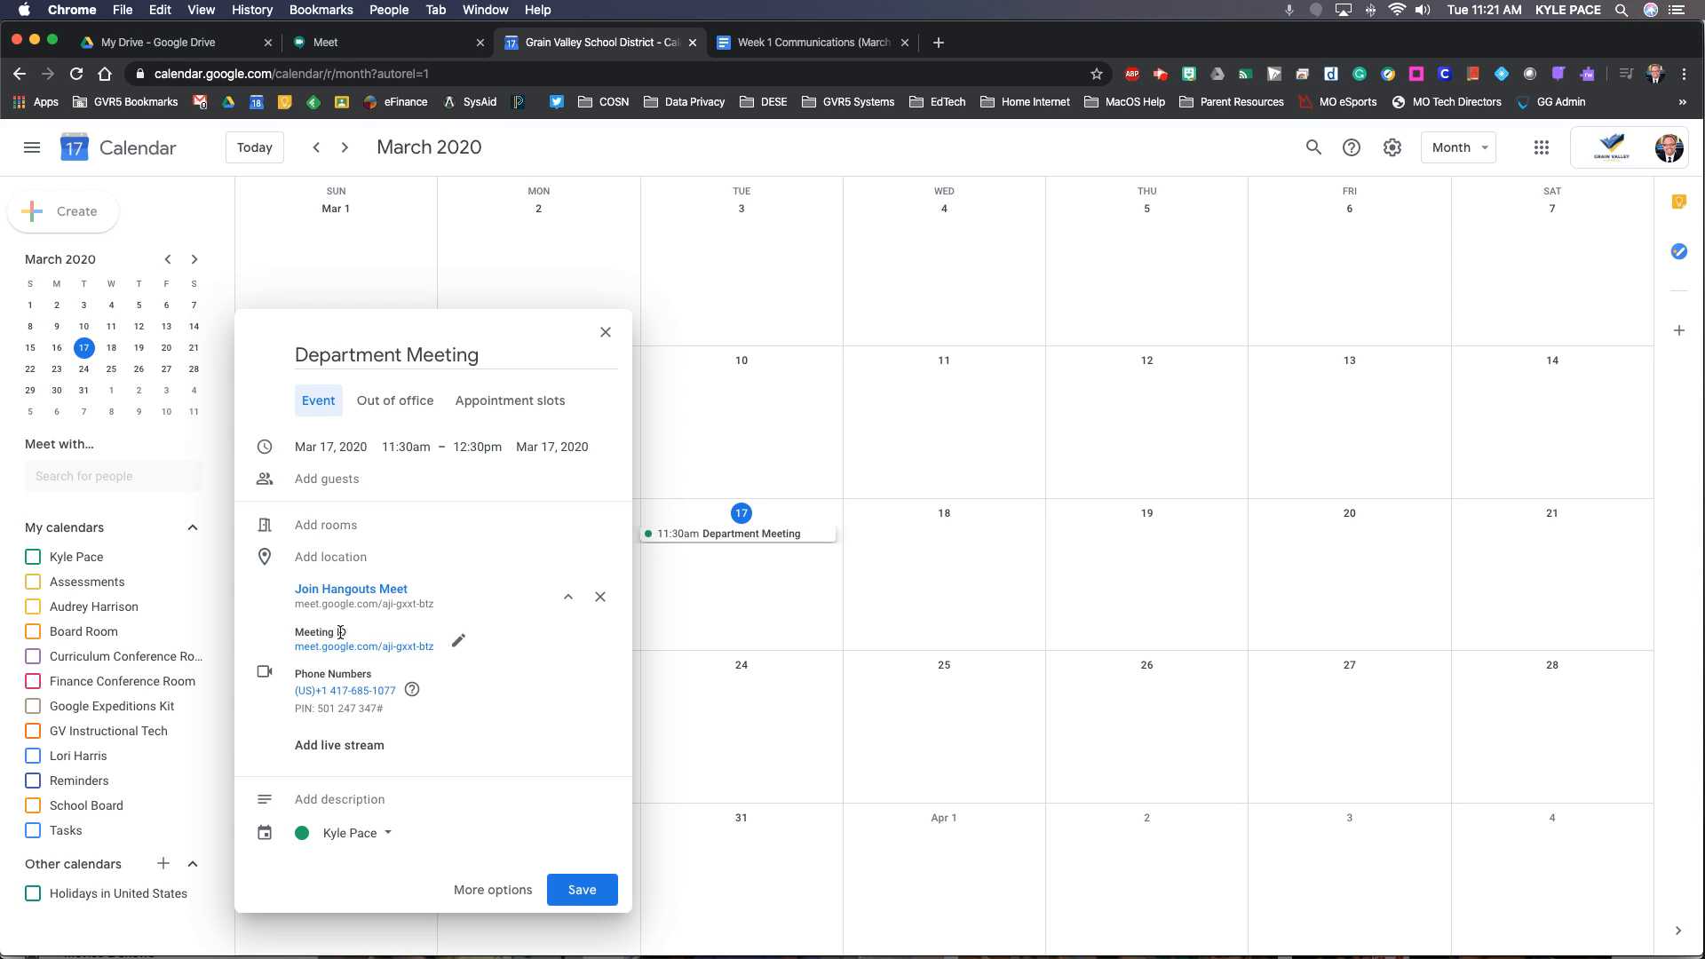
mouse_move(411, 691)
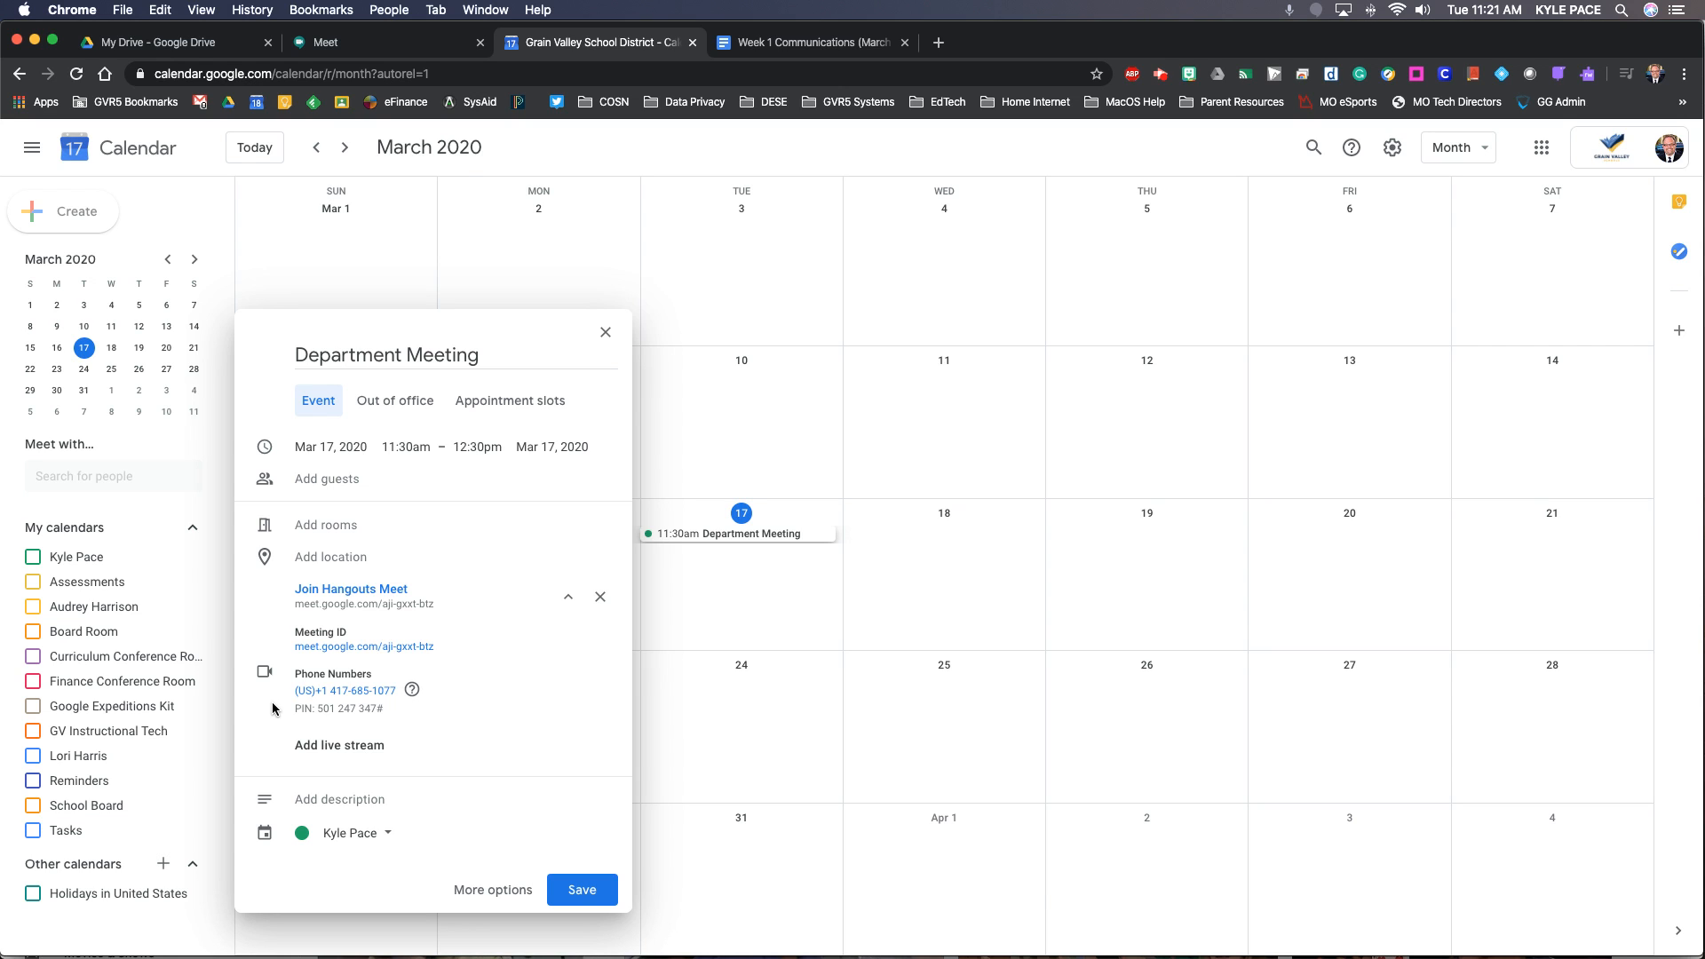
click(339, 745)
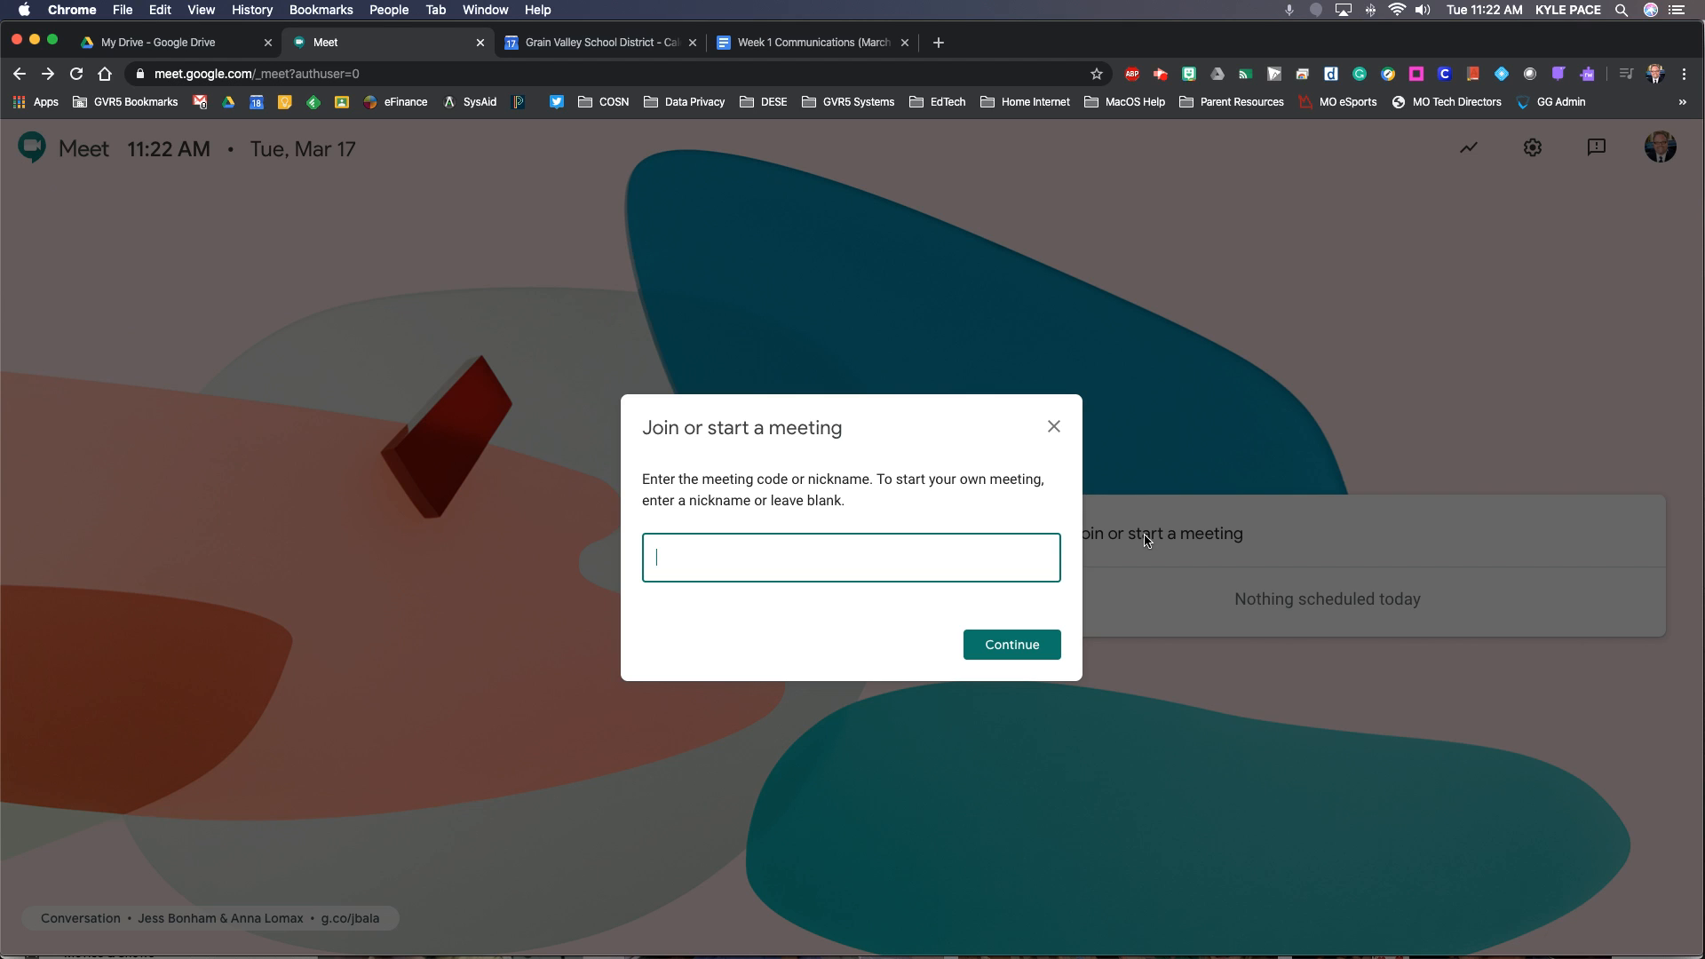
Enter the nickname 'Kyle Demo' to start the kyledemo meeting
text(Kyle Demo)
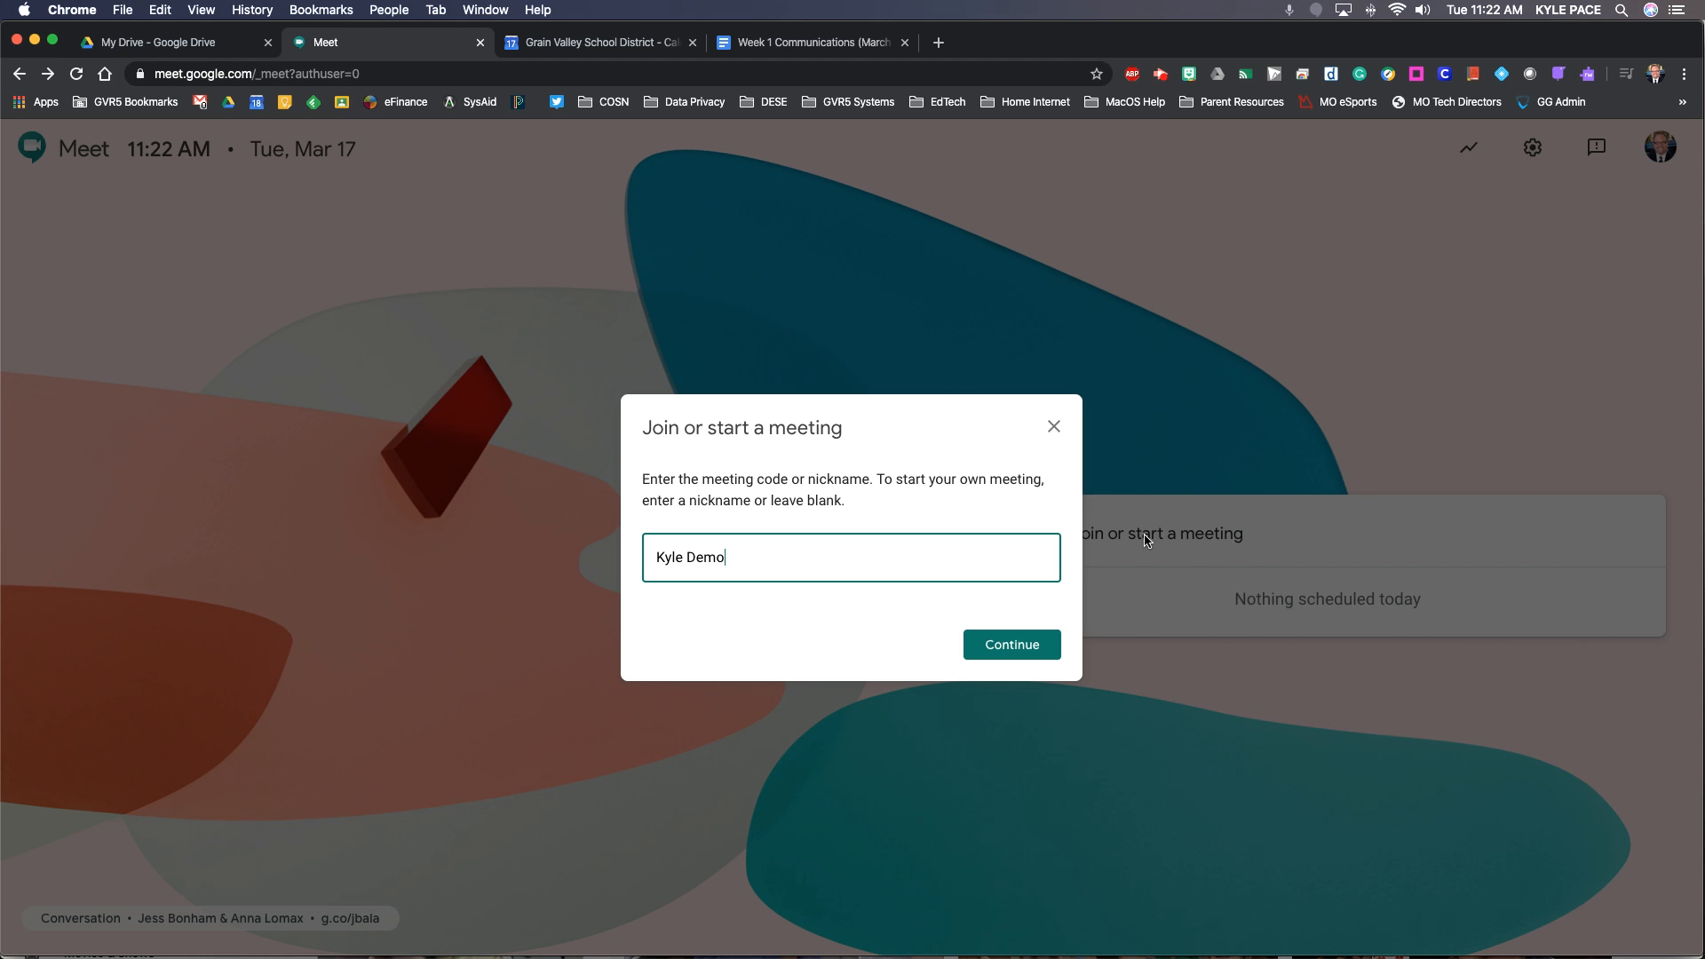
click(1008, 643)
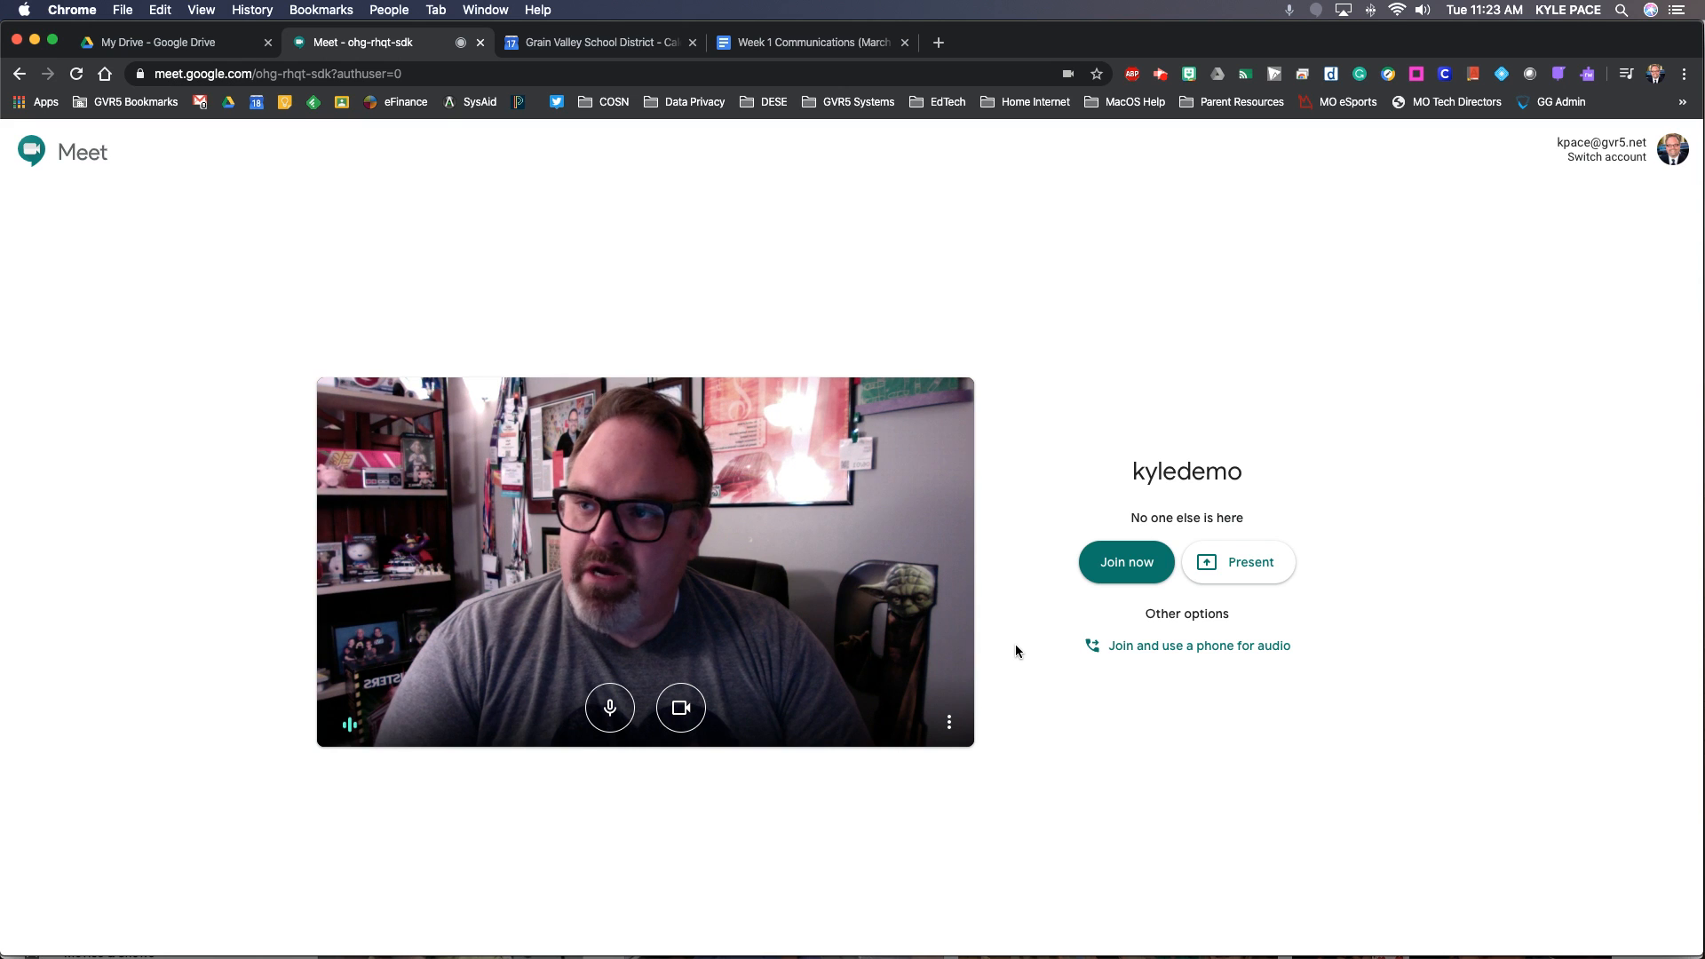
mouse_move(707, 757)
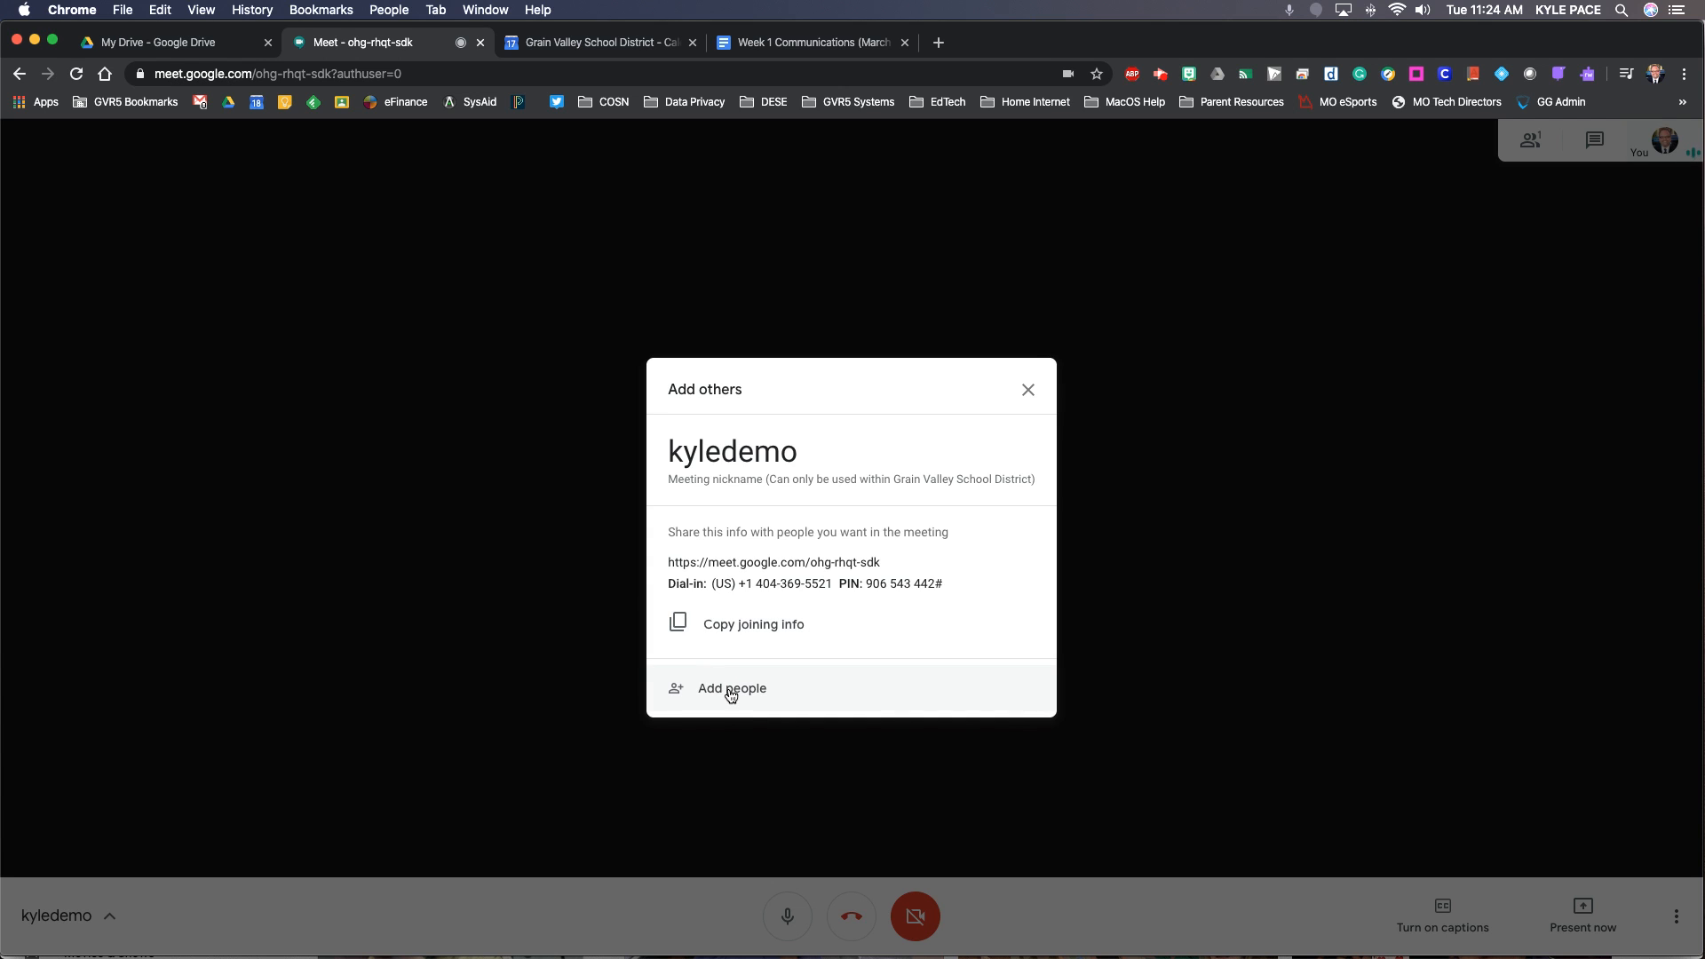
click(1025, 389)
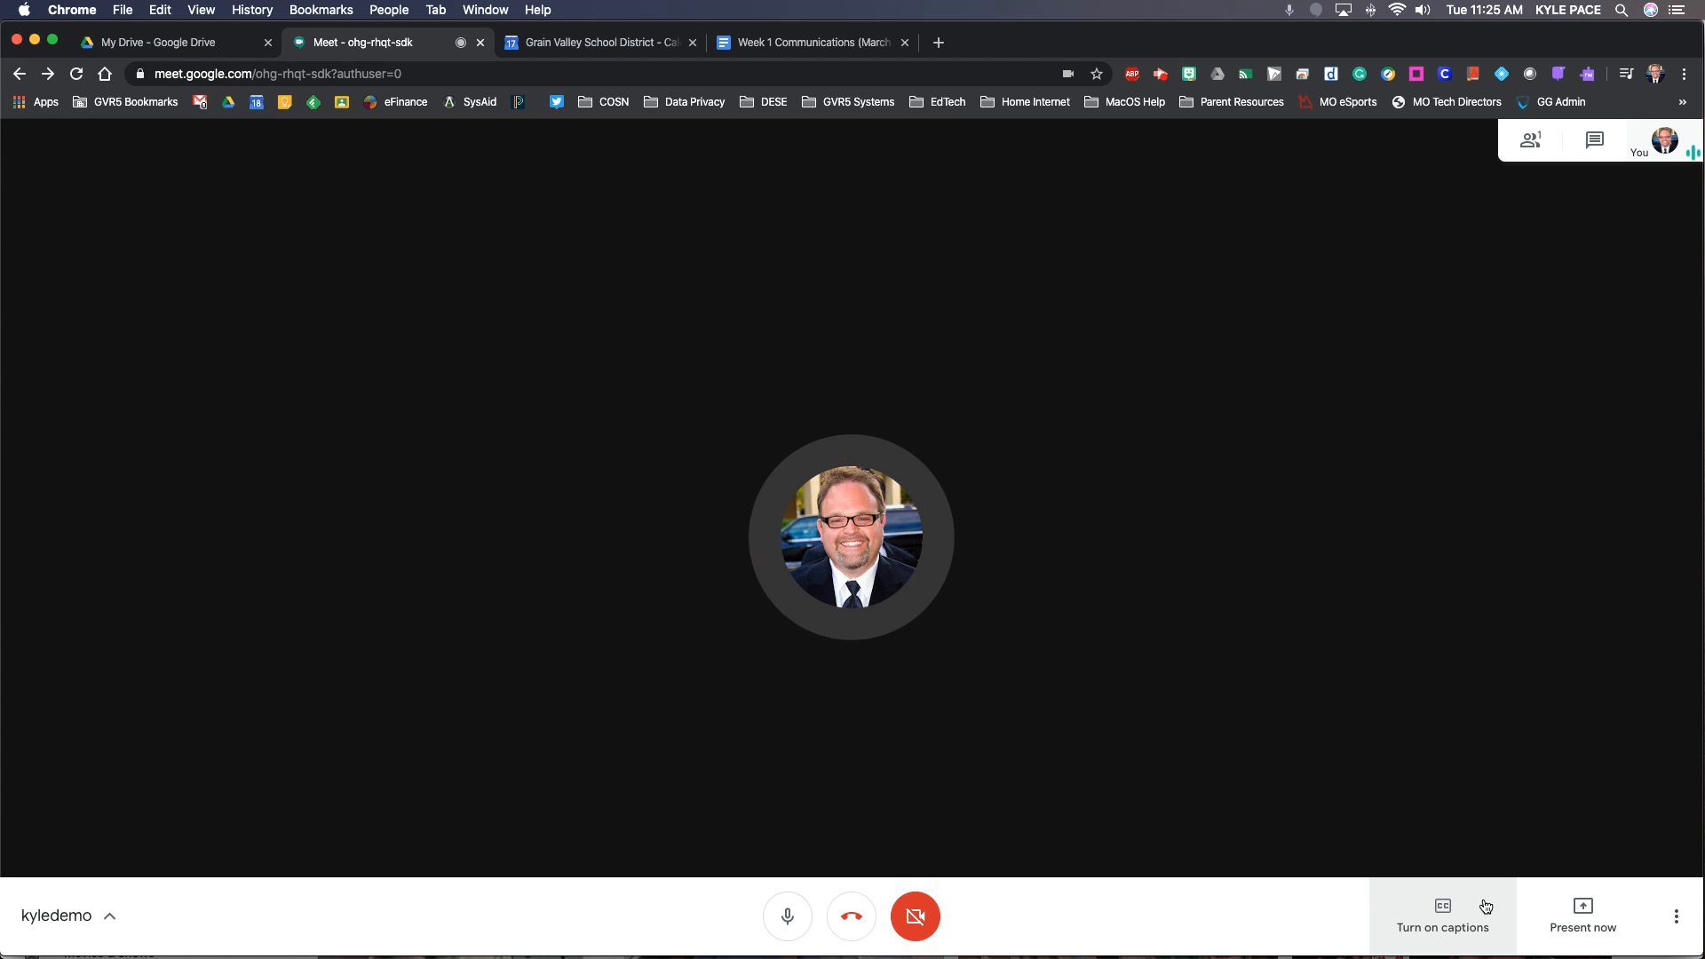
Turn on live captions in the kyledemo call
click(1442, 914)
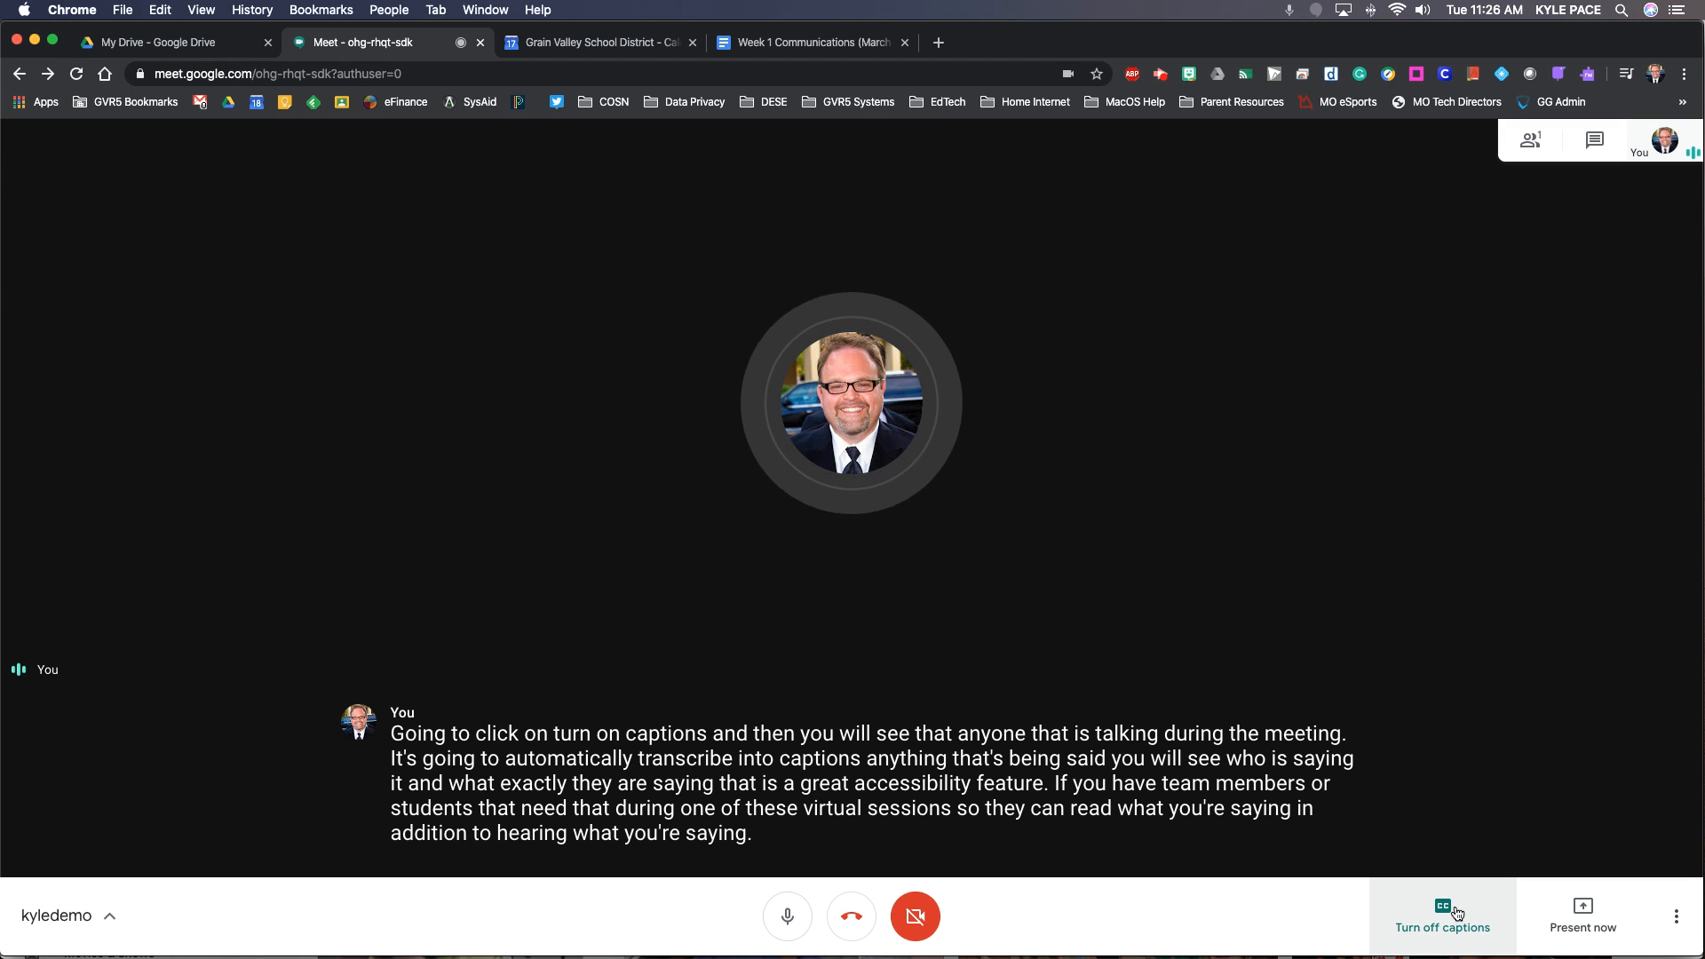
Turn captions off and close the screen-sharing choices, showing the meeting options
click(1582, 914)
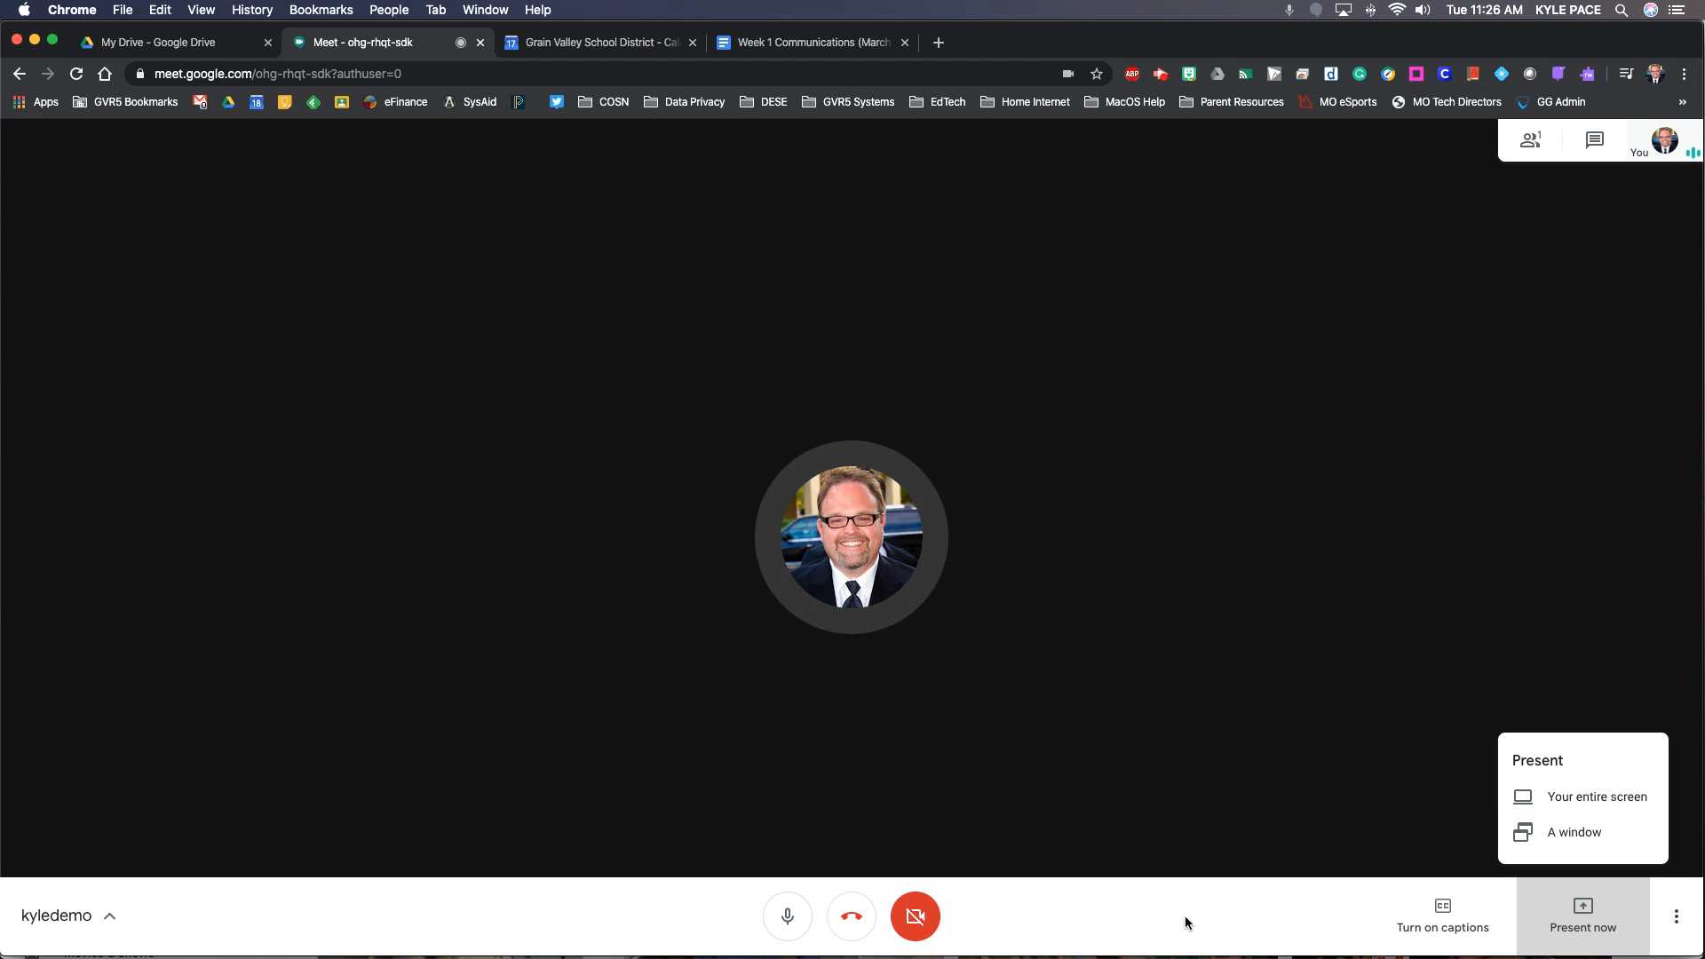
click(1676, 915)
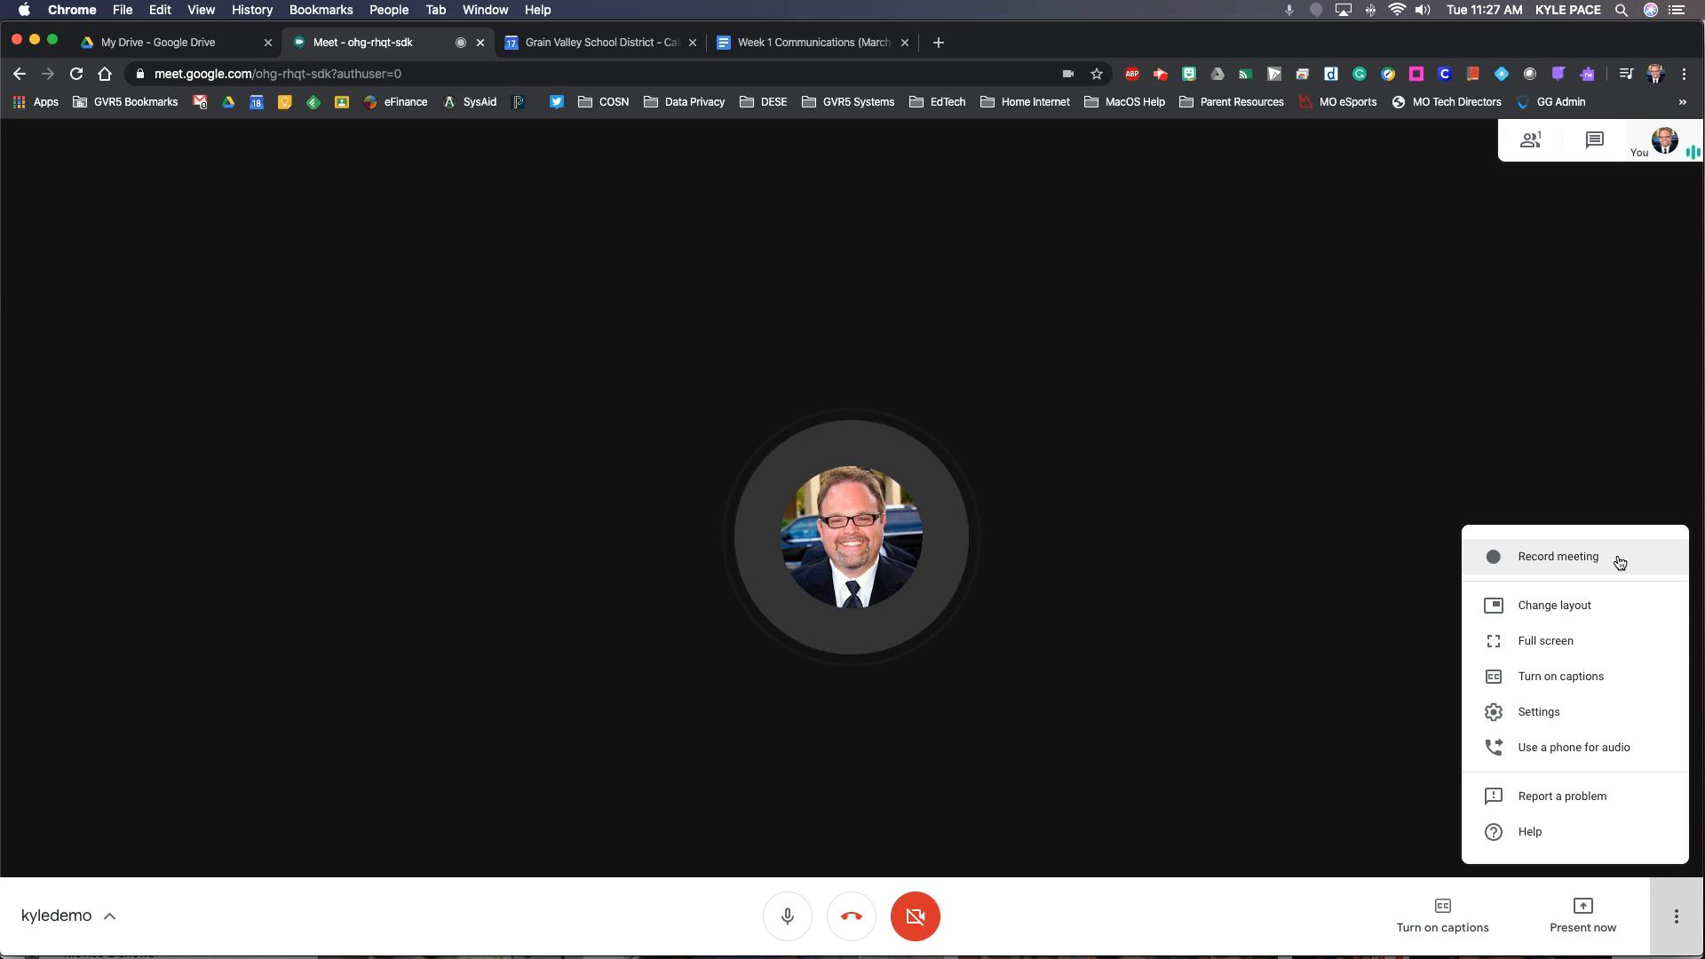
Choose Record meeting from the options menu, triggering the consent request
click(1555, 556)
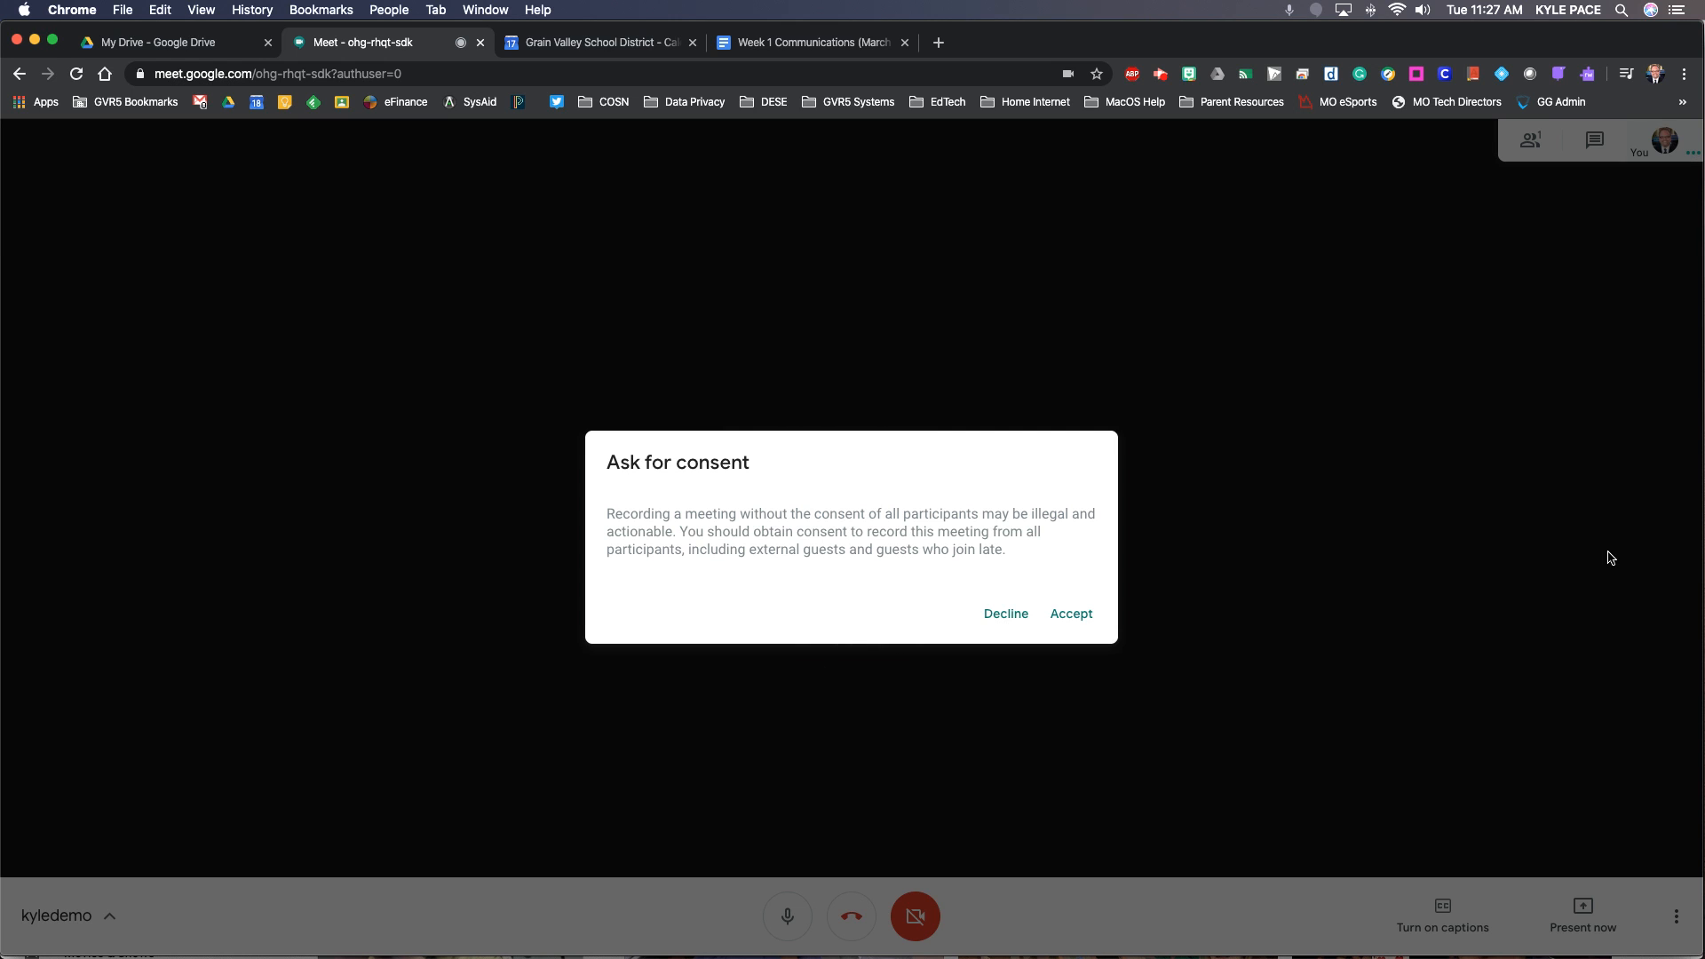
Accept the Ask for consent dialog so recording of kyledemo begins
click(1070, 614)
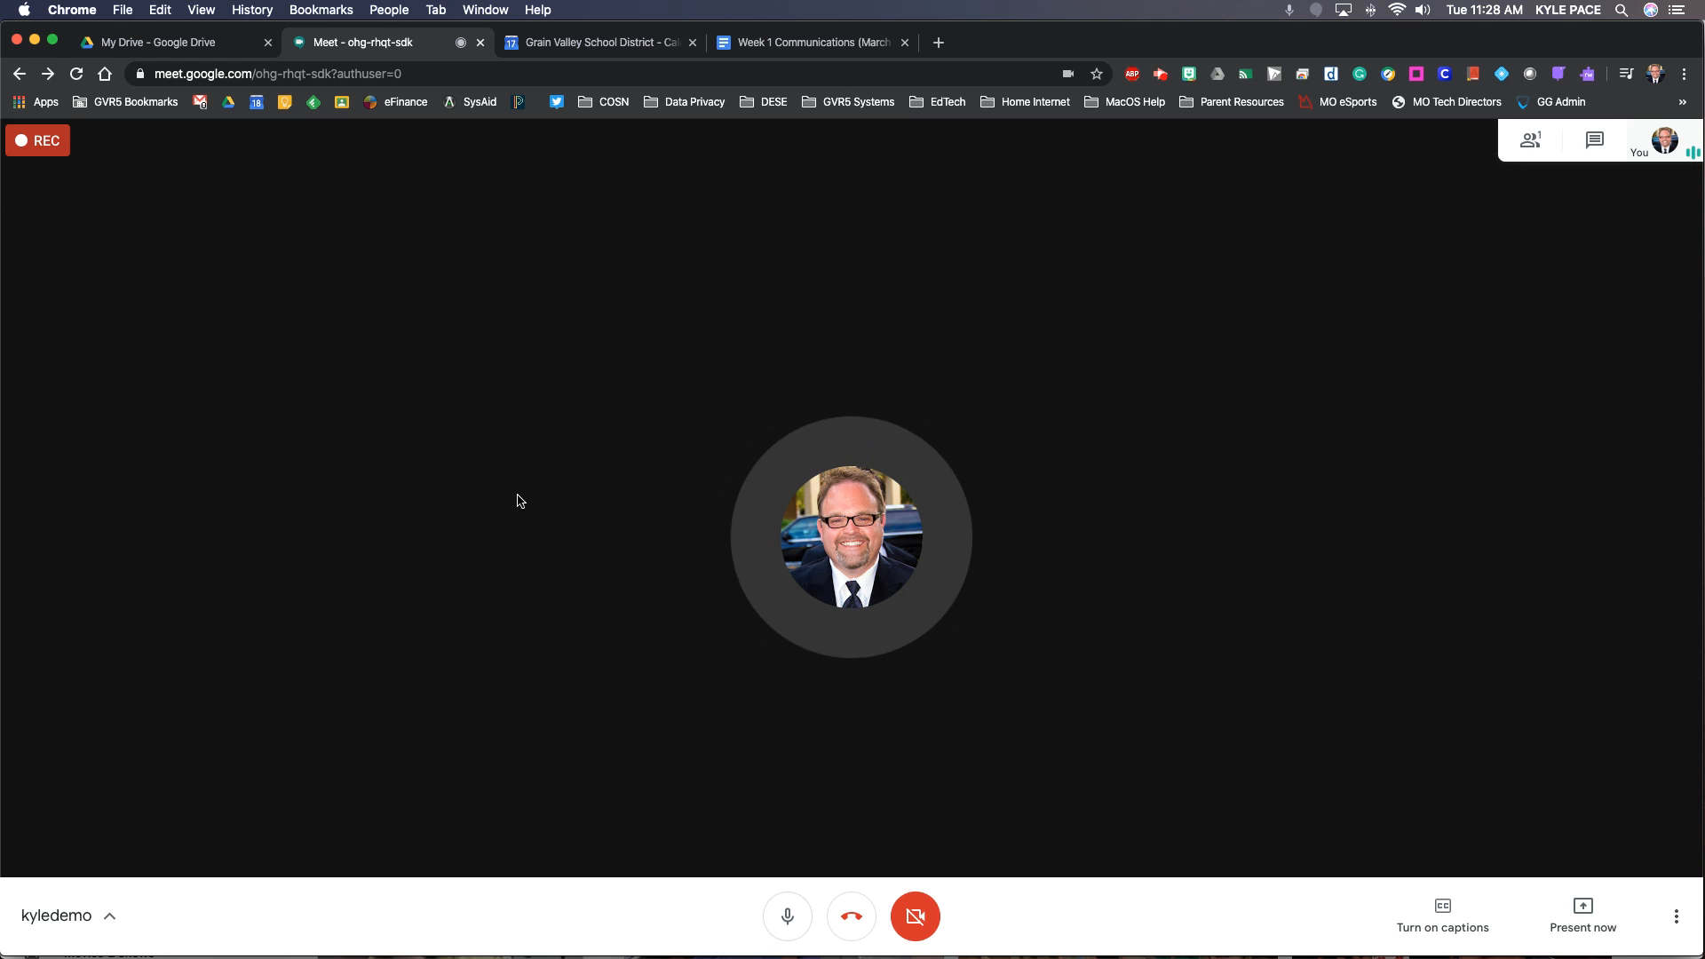
mouse_move(1113, 558)
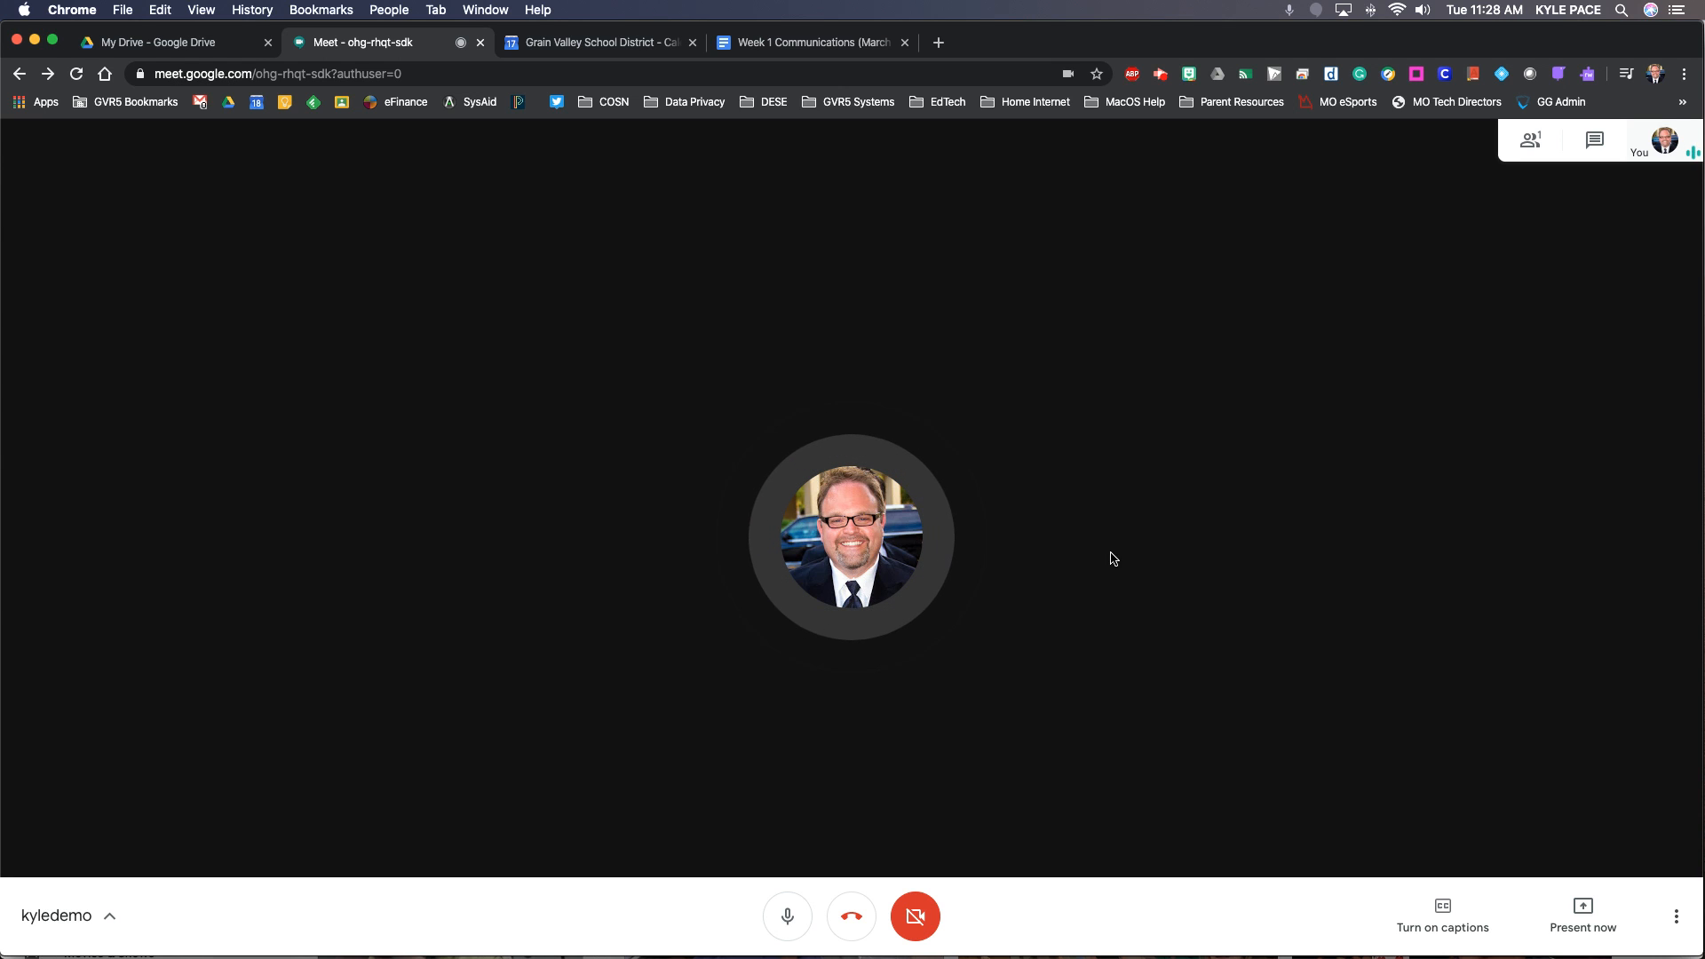